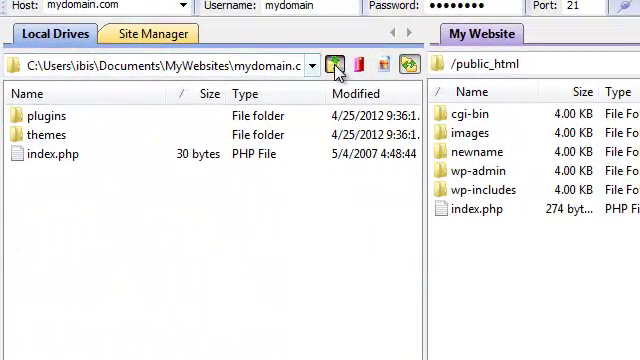
Go up a folder in the local pane and enter the mydomain.com website folder.
left_click(336, 64)
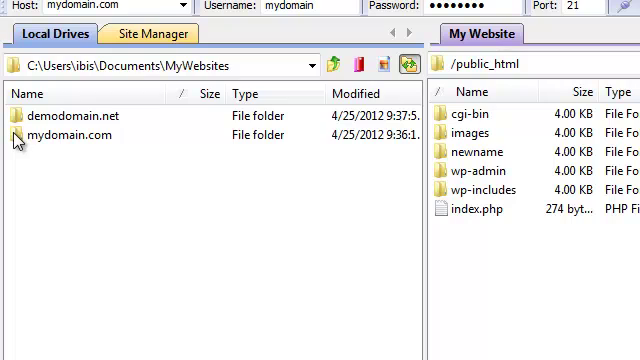
double_click(66, 136)
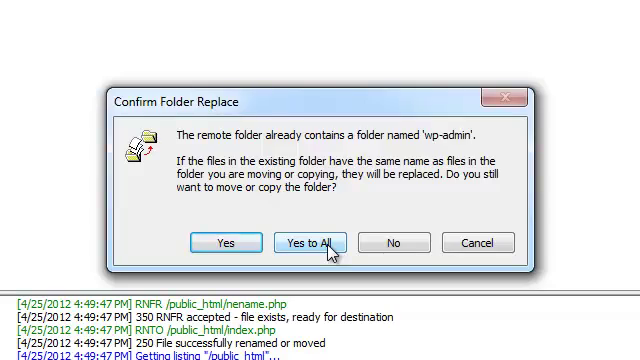
Choose Yes to All so the upload replaces every existing server folder.
left_click(314, 244)
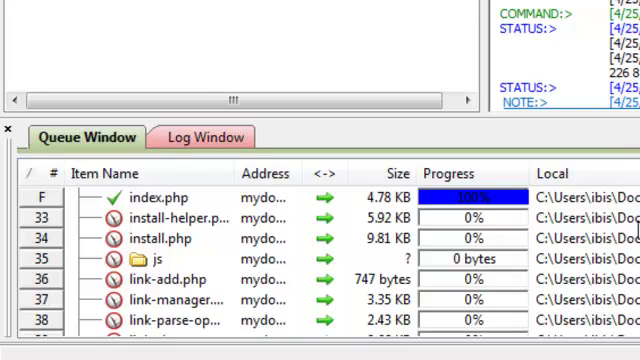
mouse_move(492, 224)
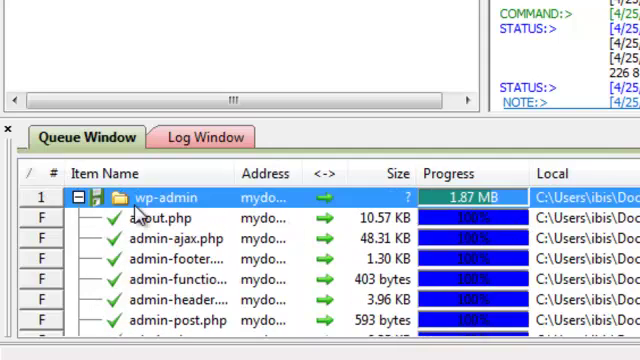
Expand the wp-admin queue entry and review the remaining transfers as they complete.
left_click(80, 198)
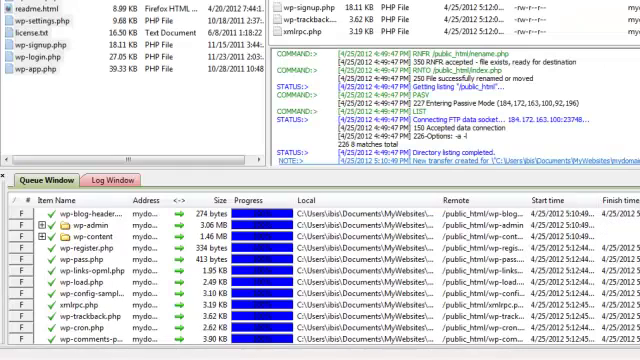
scroll("down", 3)
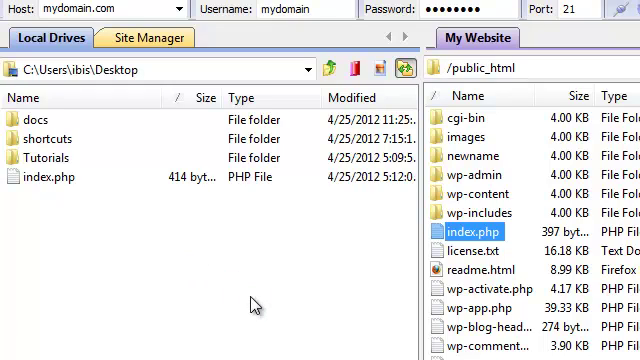
mouse_move(288, 324)
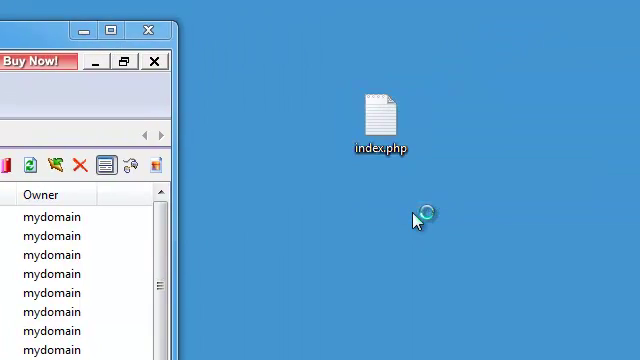
Launch the desktop copy of index.php in an editor.
double_click(380, 110)
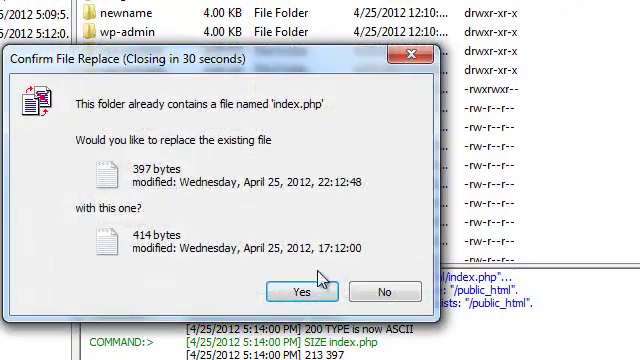
Confirm replacing the server's index.php with the edited 414-byte copy.
left_click(300, 292)
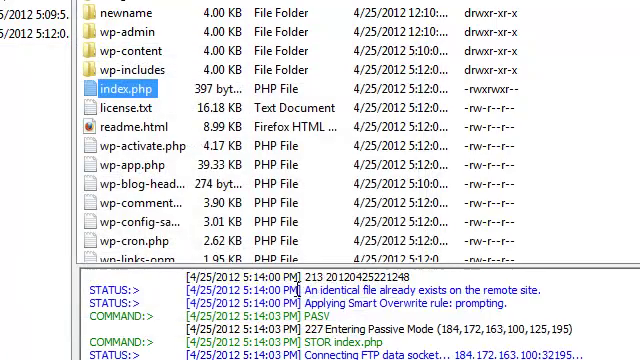